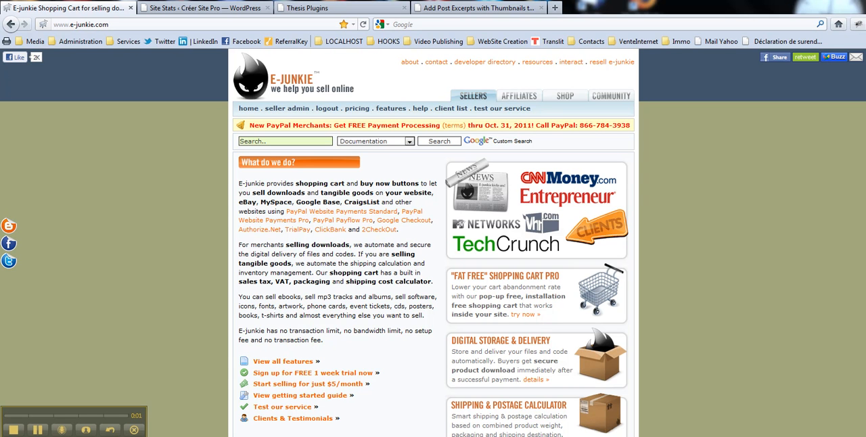
mouse_move(130, 303)
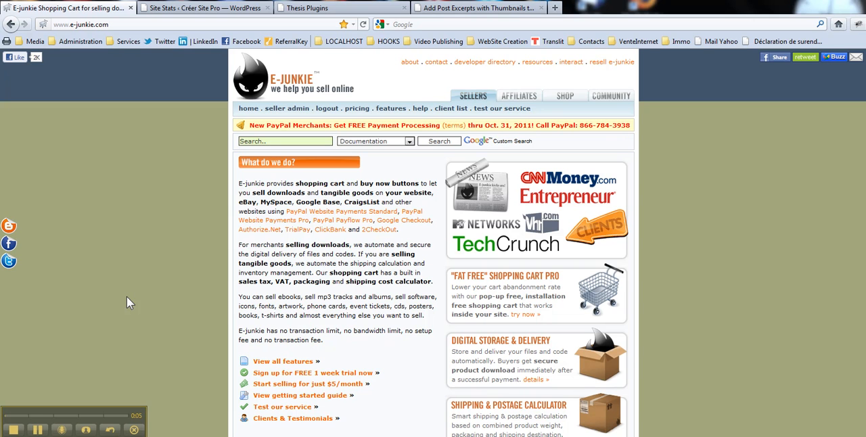
mouse_move(297, 87)
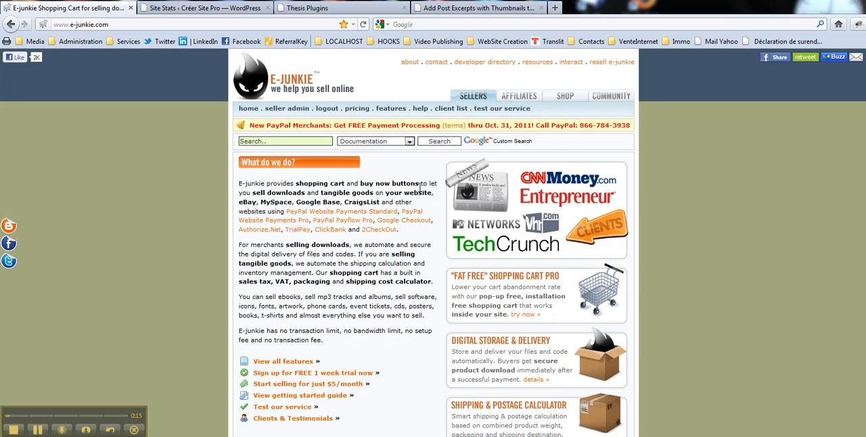
mouse_move(416, 210)
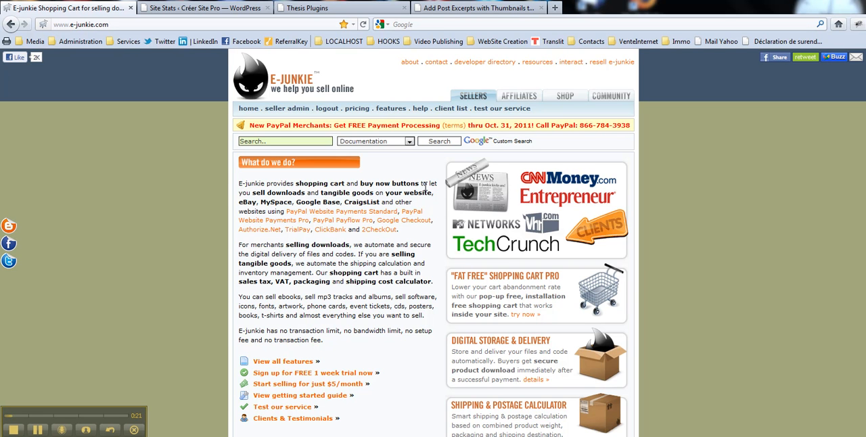
mouse_move(389, 152)
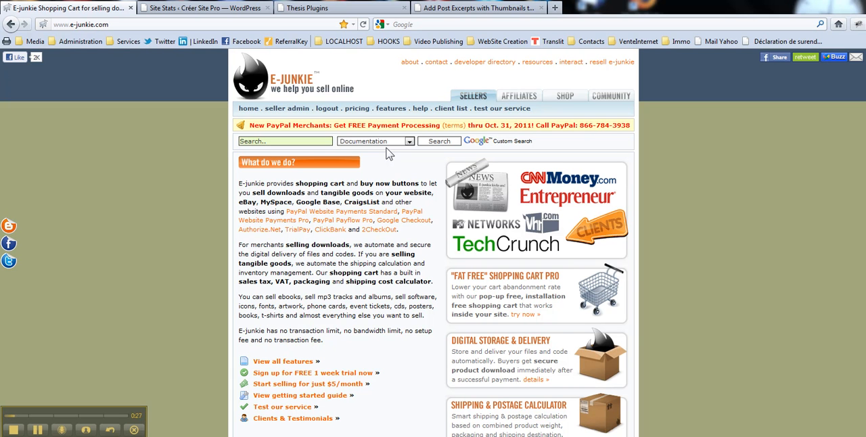
mouse_move(328, 83)
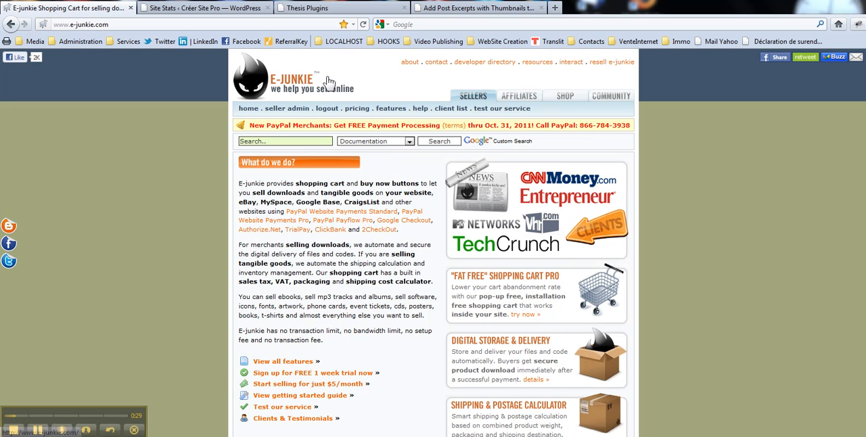
mouse_move(369, 79)
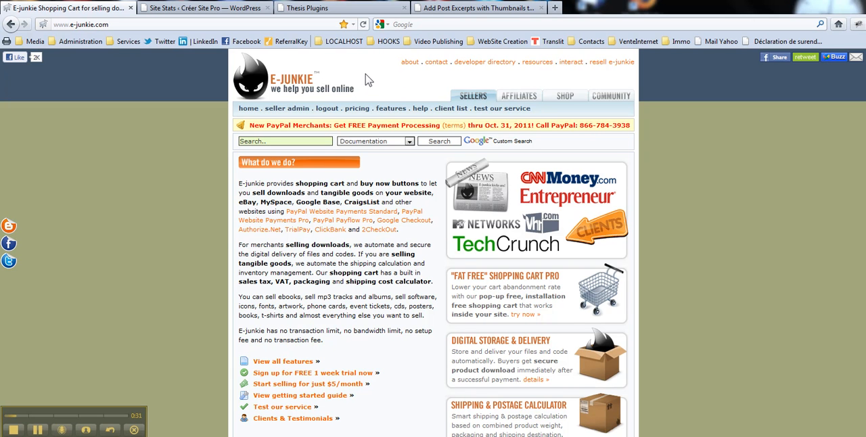
mouse_move(404, 73)
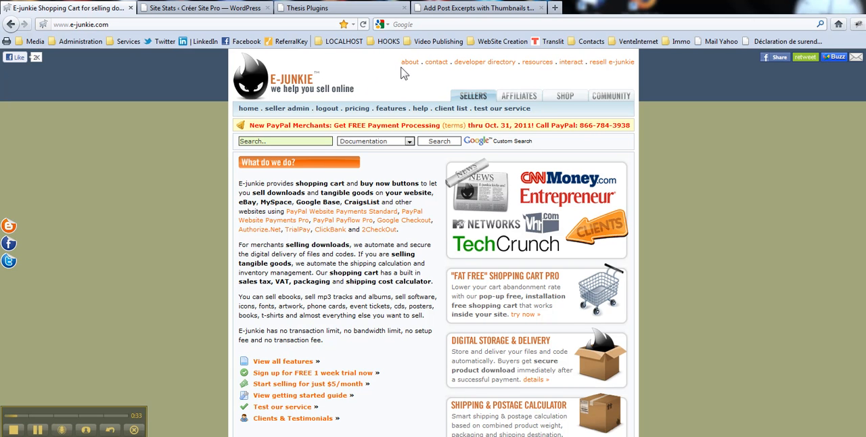
mouse_move(299, 91)
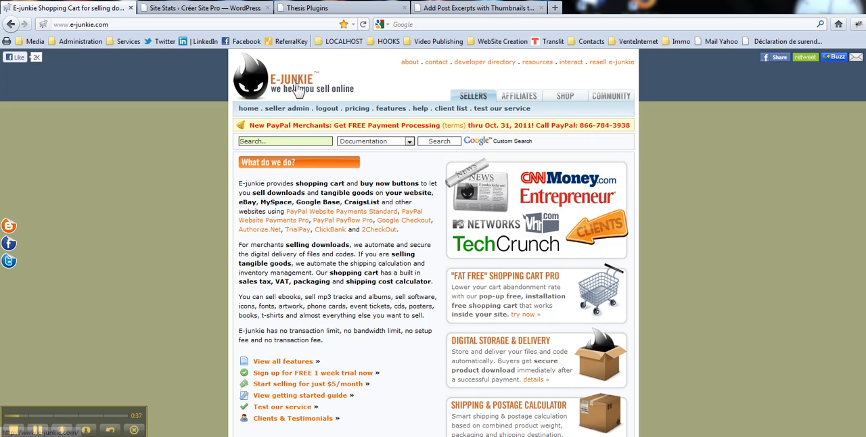
Step: Go to the E-junkie seller admin dashboard from the top navigation
left_click(286, 109)
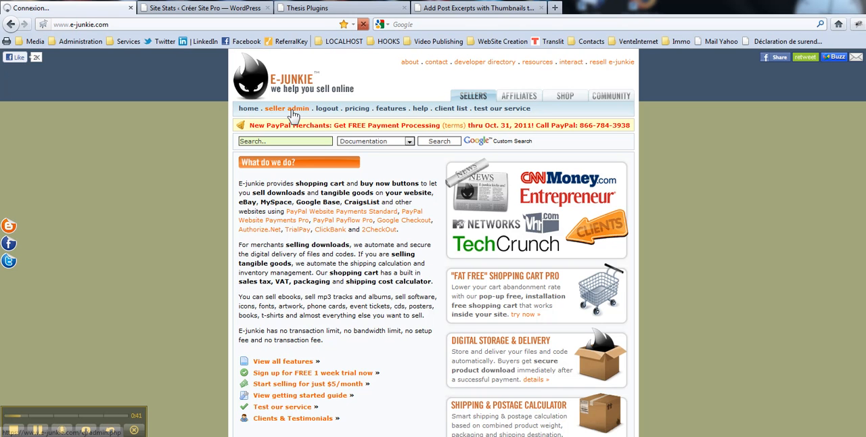
left_click(287, 109)
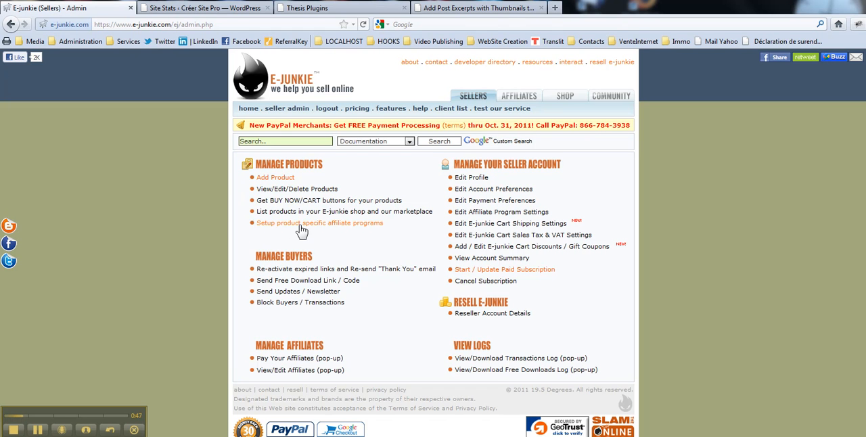
mouse_move(320, 229)
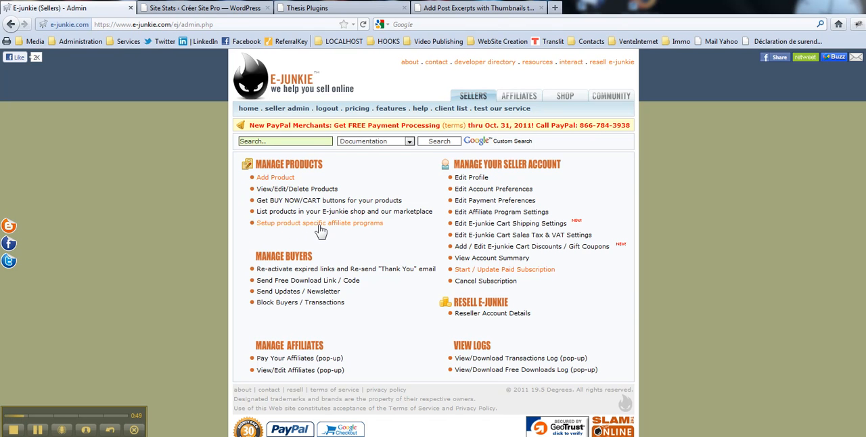
Step: Open product-specific affiliate program setup and expand the Select Product list
left_click(319, 222)
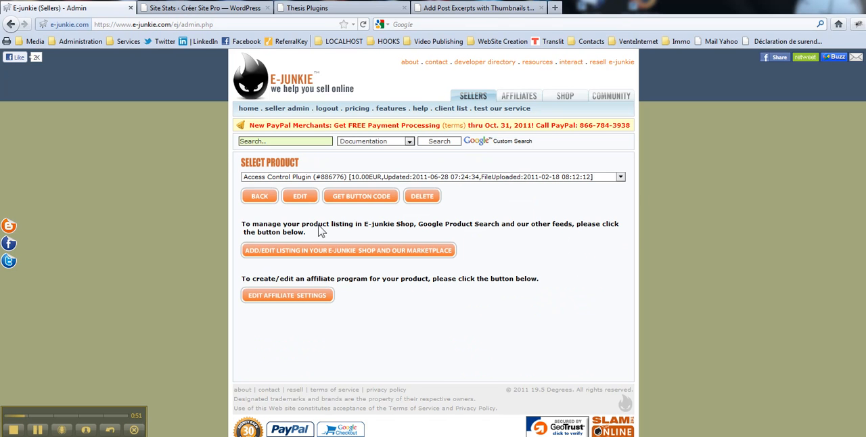
mouse_move(620, 177)
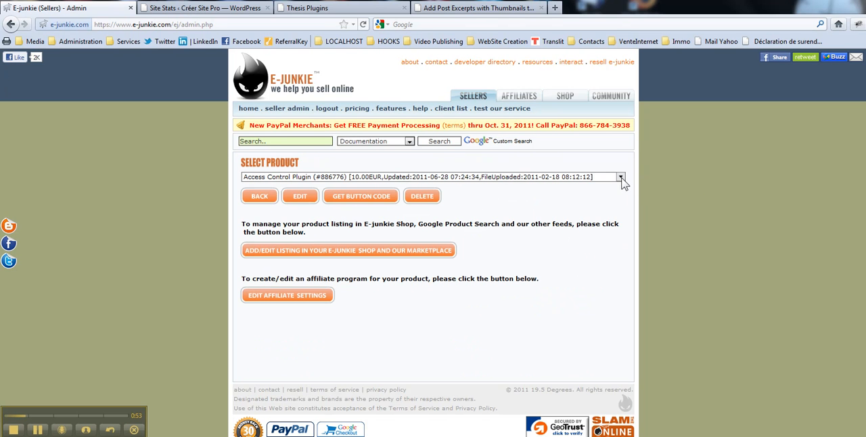
left_click(619, 176)
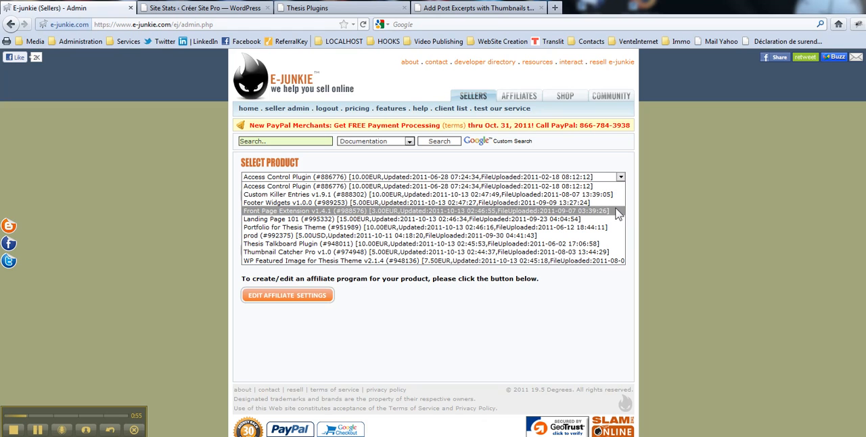
mouse_move(402, 216)
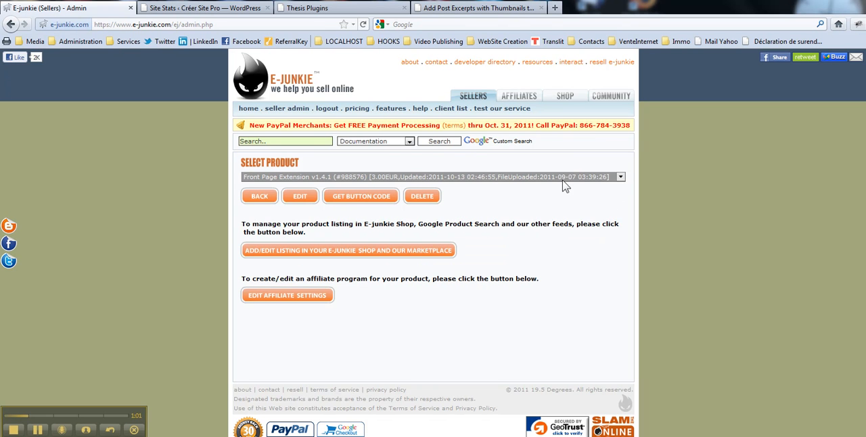
mouse_move(332, 179)
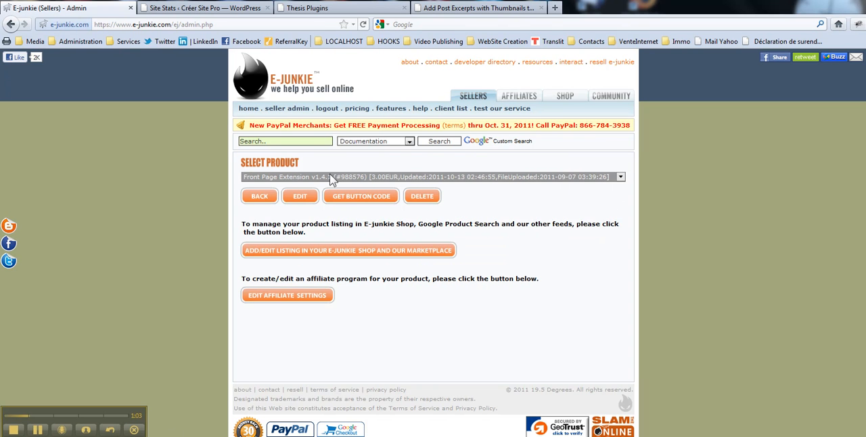
mouse_move(287, 297)
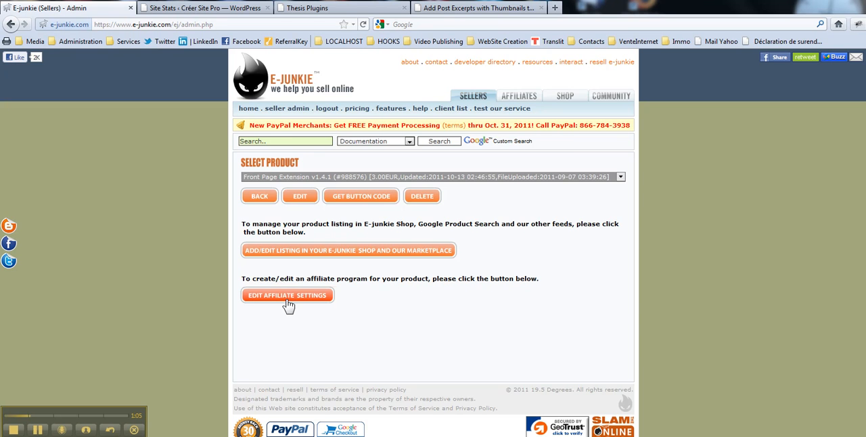
Step: Open Front Page Extension v1.4.1's affiliate settings and enter a 50% share
left_click(287, 295)
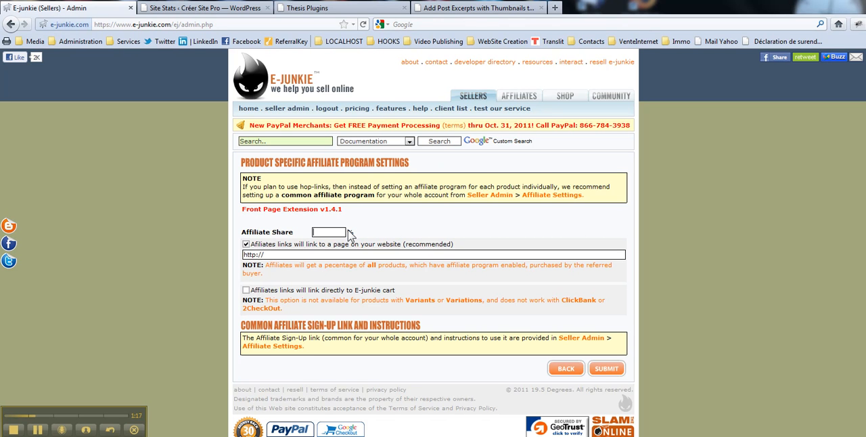
type("50")
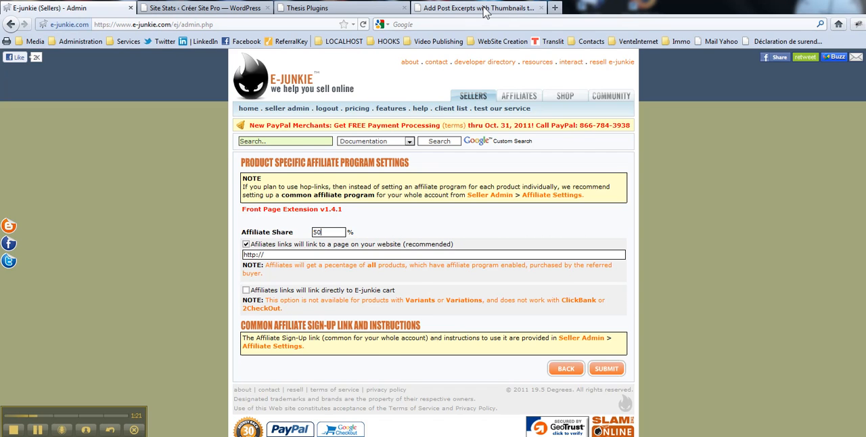
Step: Copy the Front Page Extension blog post's URL from the browser address bar
left_click(474, 8)
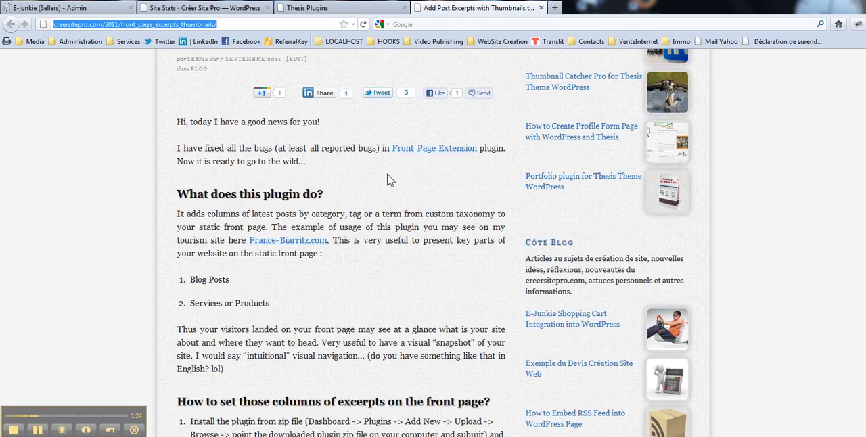
scroll("down", 3)
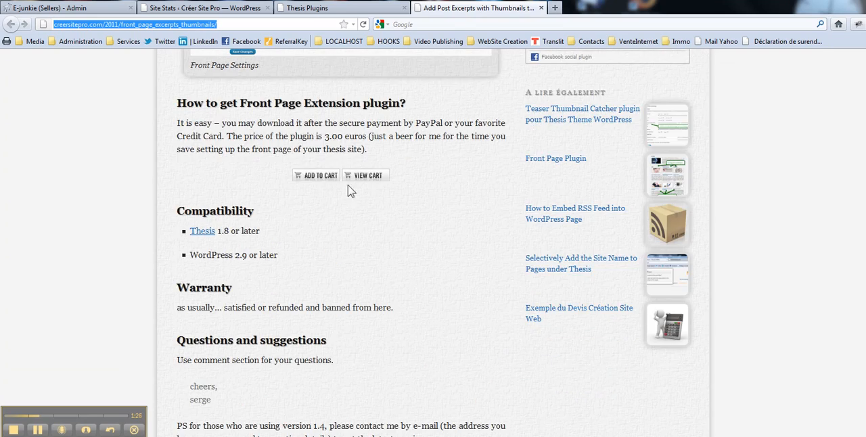
scroll("up", 3)
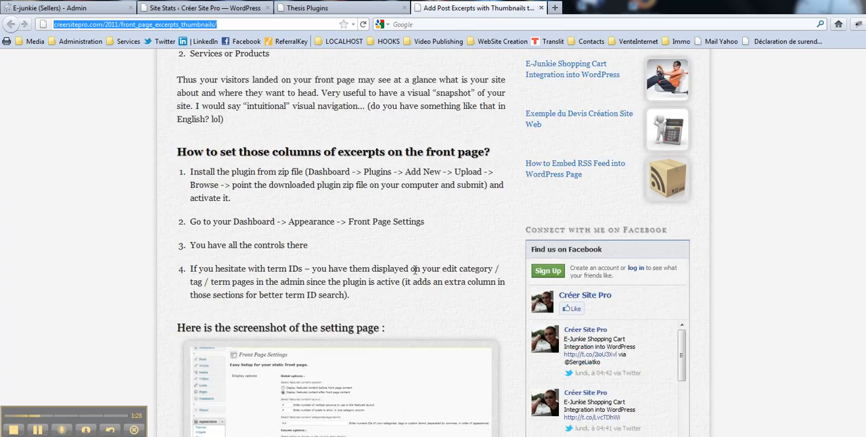
scroll("down", 3)
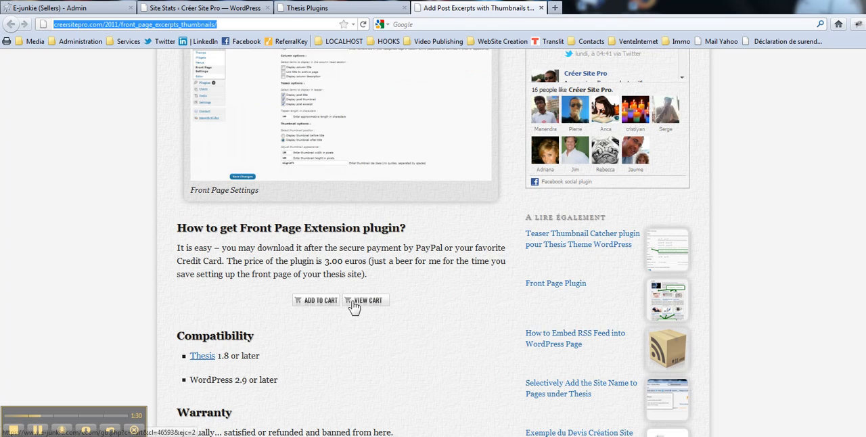
scroll("up", 3)
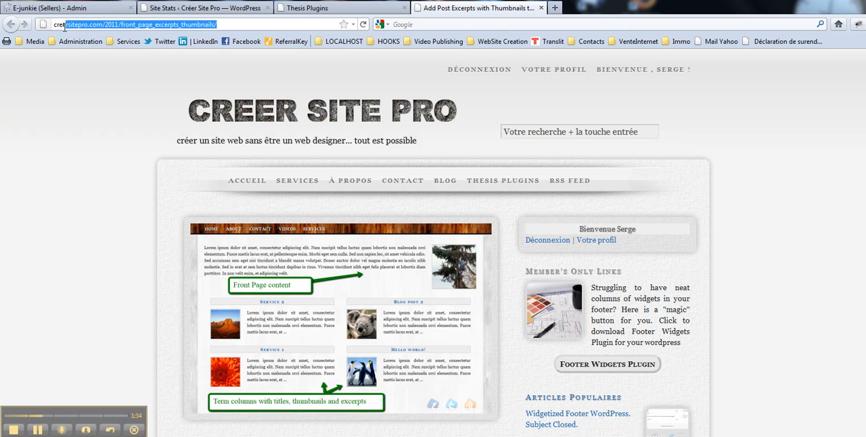
right_click(132, 24)
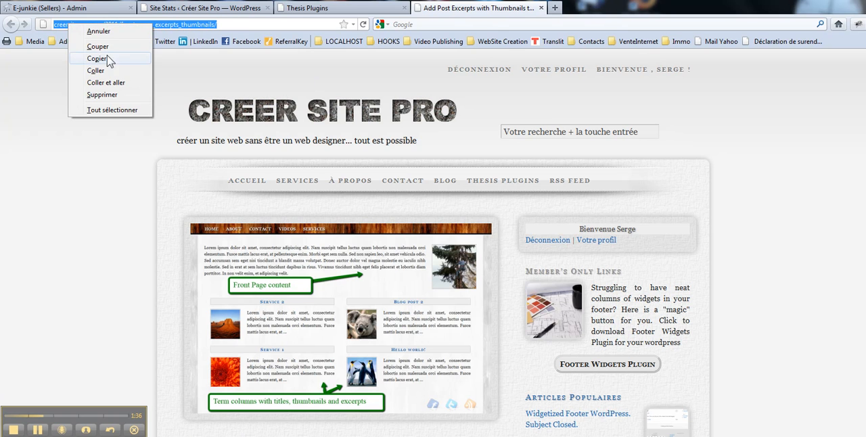
left_click(105, 82)
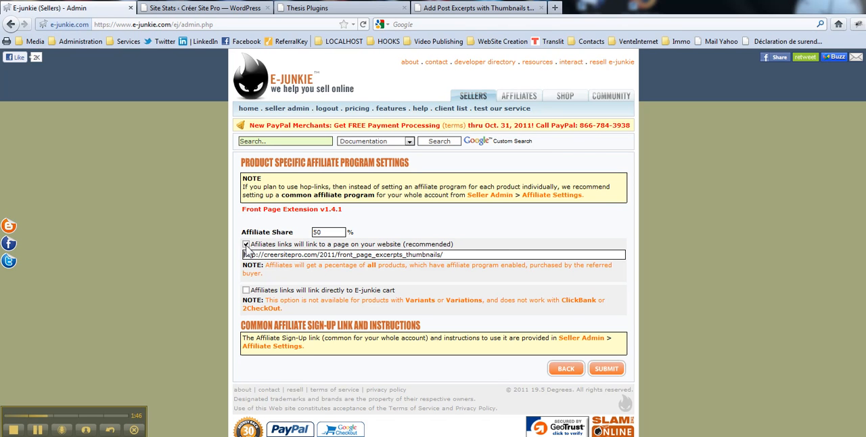
mouse_move(370, 252)
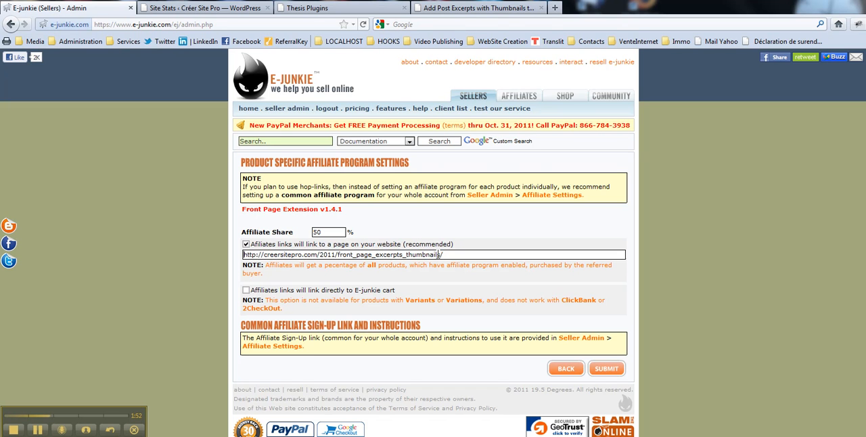
mouse_move(474, 309)
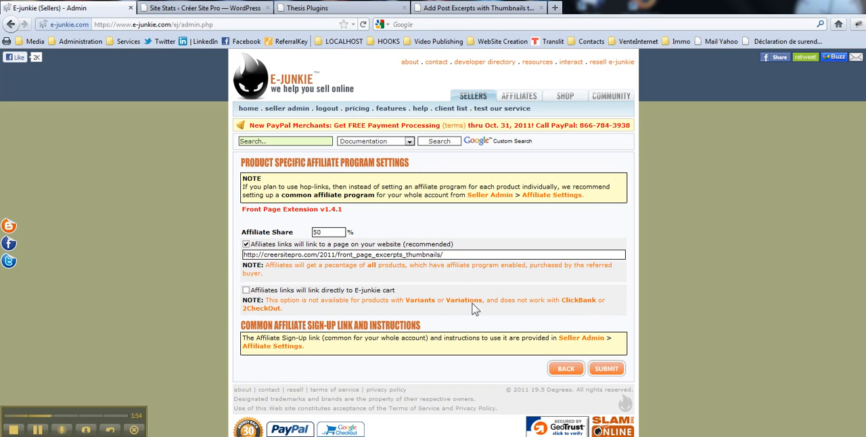
mouse_move(586, 309)
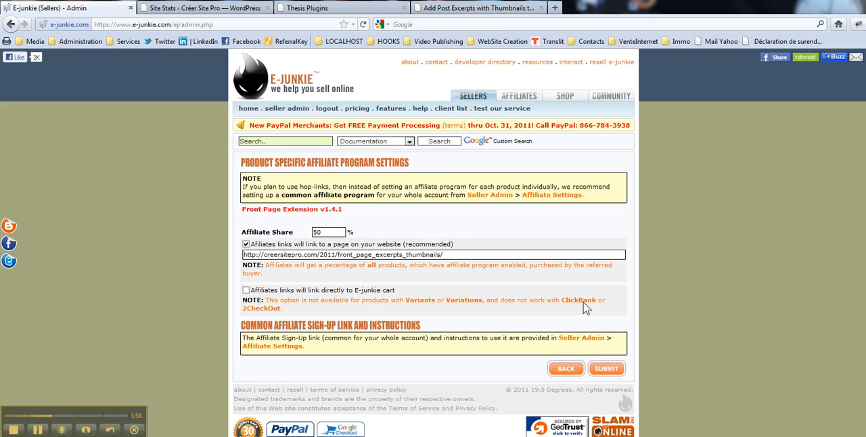
mouse_move(245, 318)
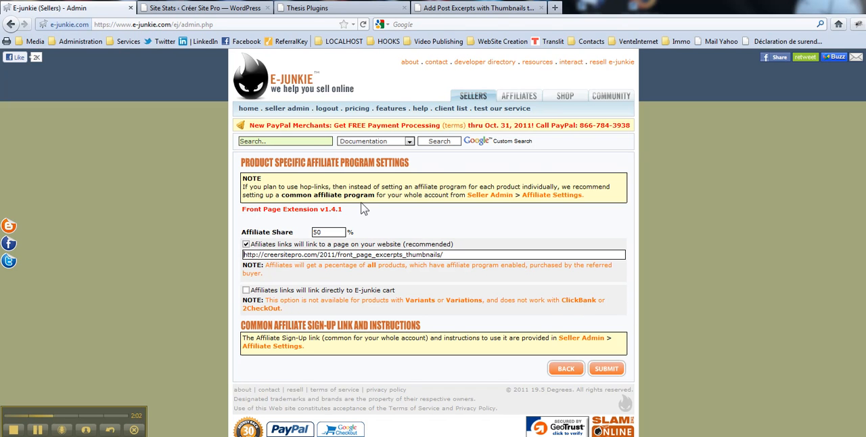
mouse_move(604, 385)
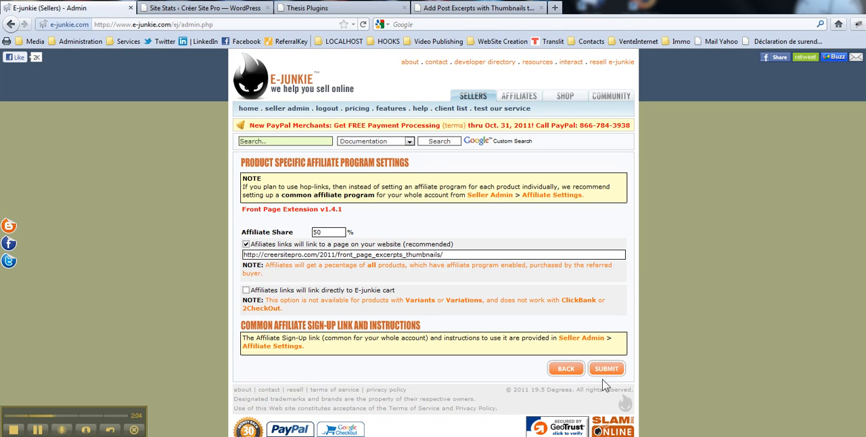
Step: Submit the Front Page Extension affiliate settings with 50% share and redirect URL
left_click(606, 368)
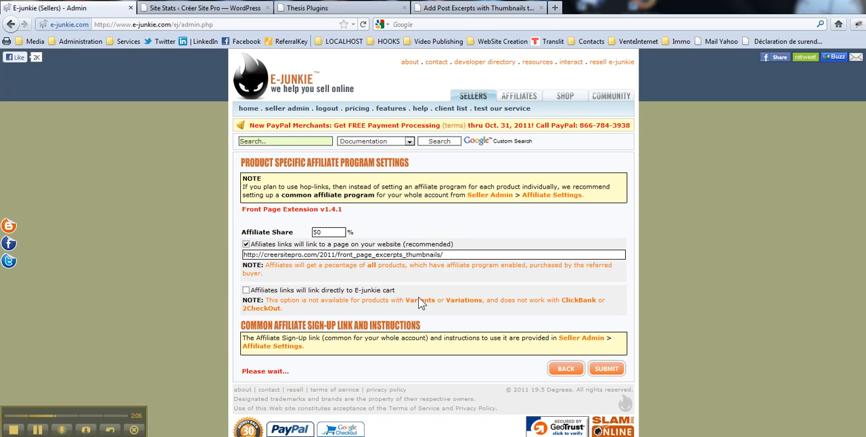
left_click(606, 368)
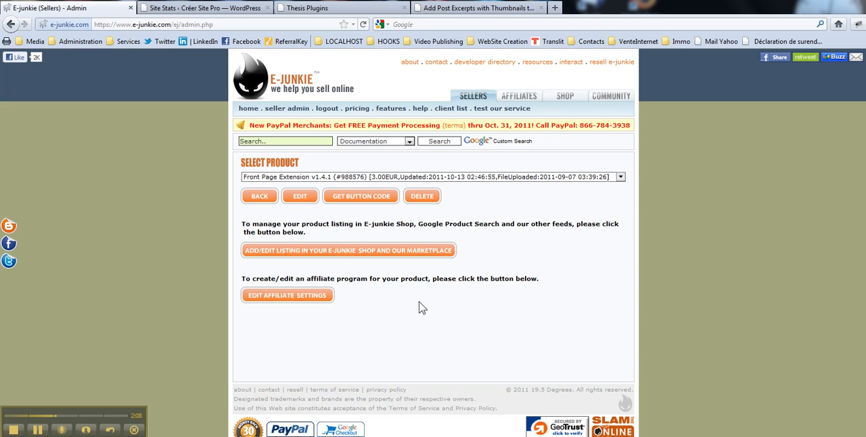
mouse_move(487, 226)
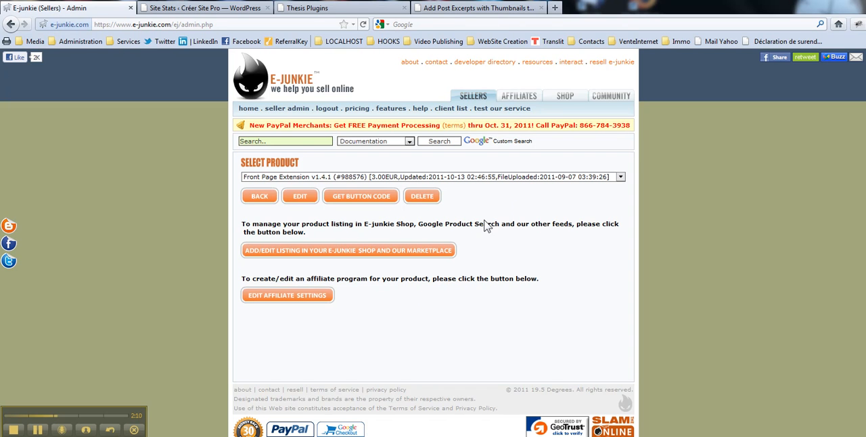